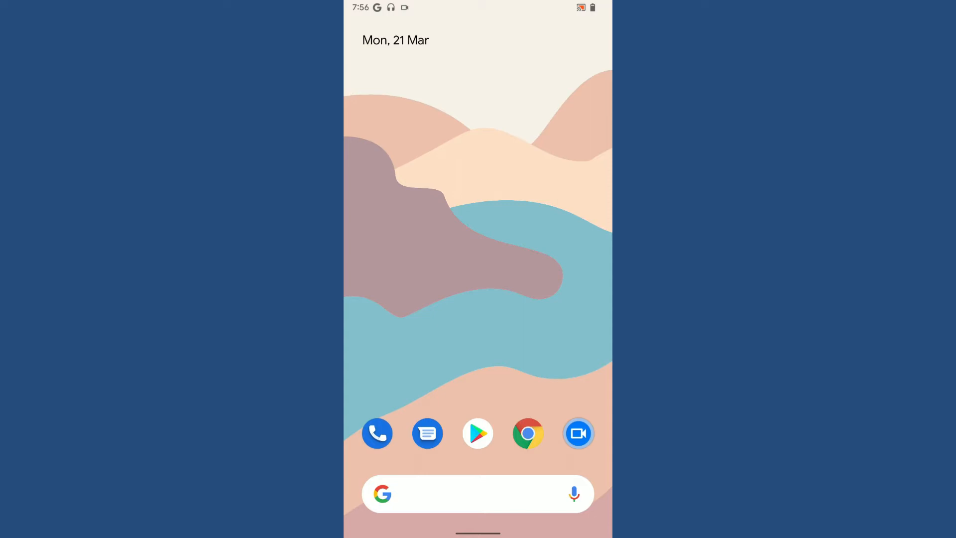
Browse the phone's Settings list top to bottom, then return to the home screen
scroll(down, 3)
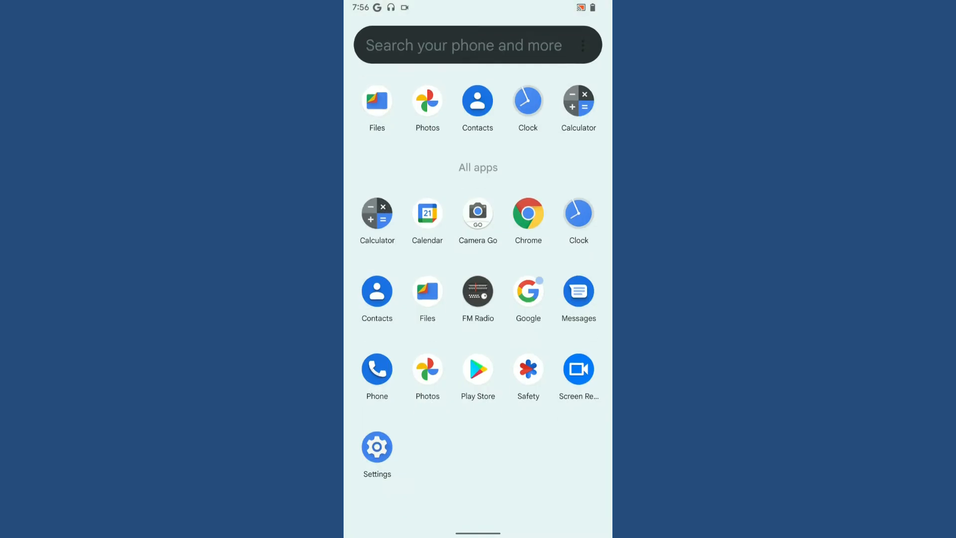
click(377, 447)
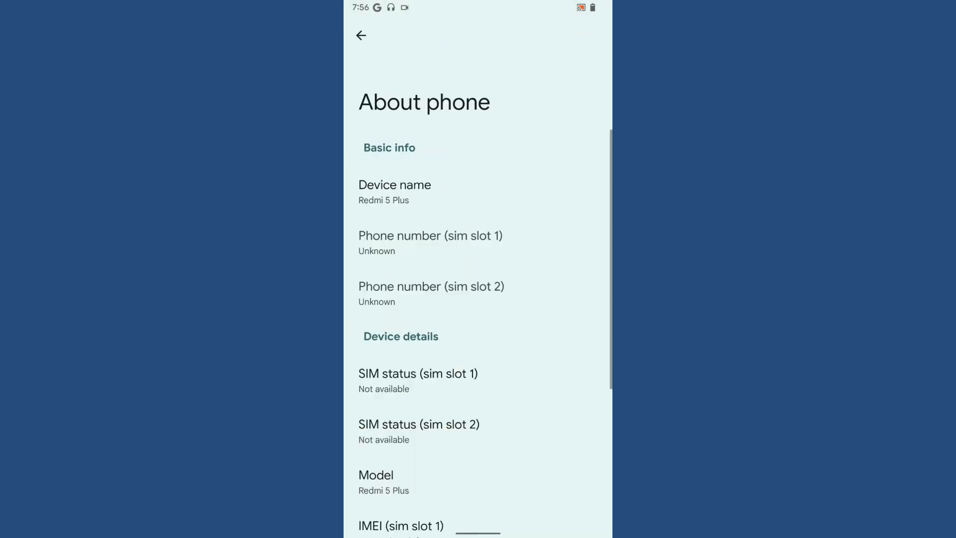
scroll(down, 3)
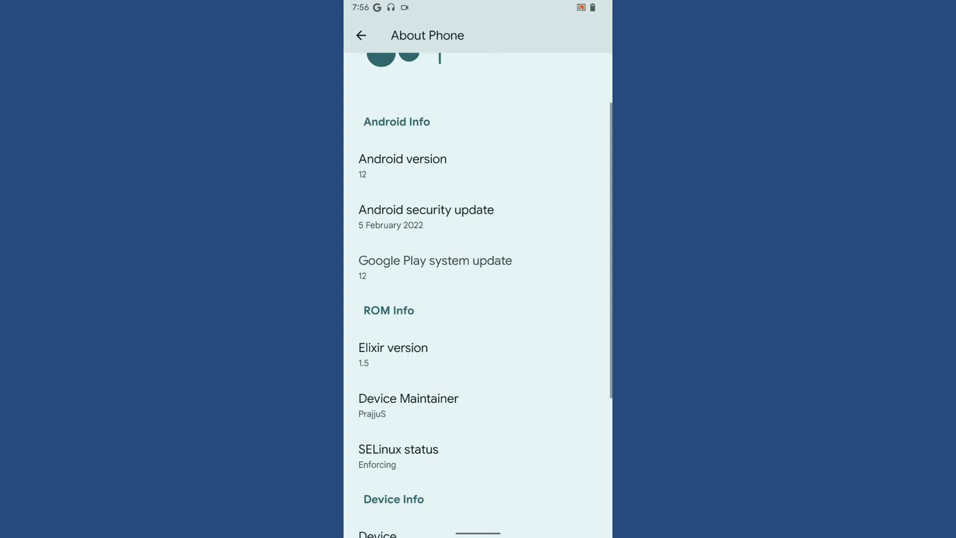
scroll(down, 3)
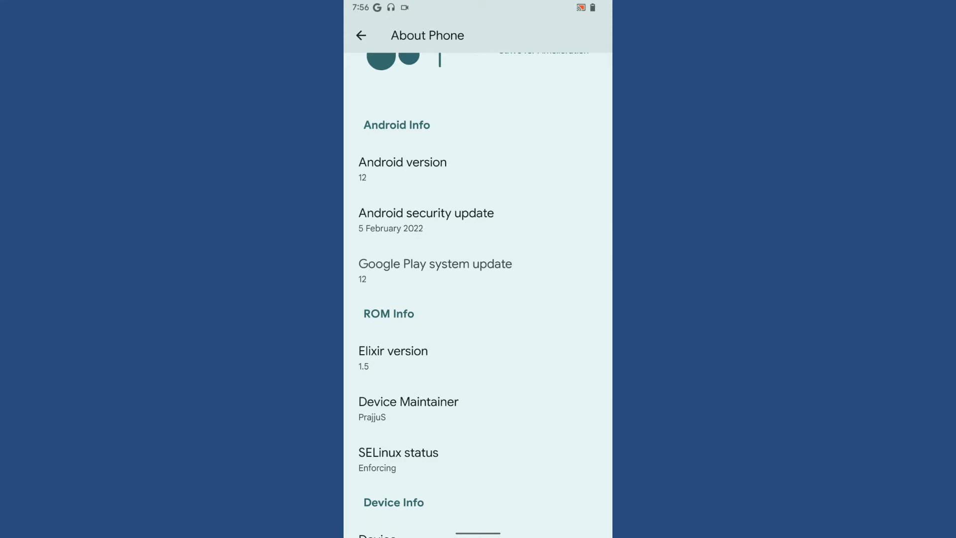
scroll(down, 3)
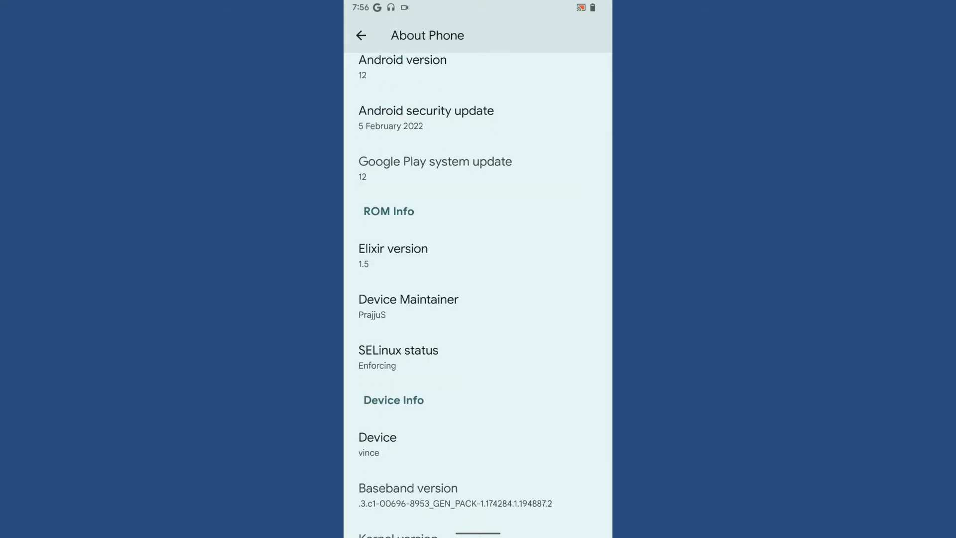
scroll(down, 3)
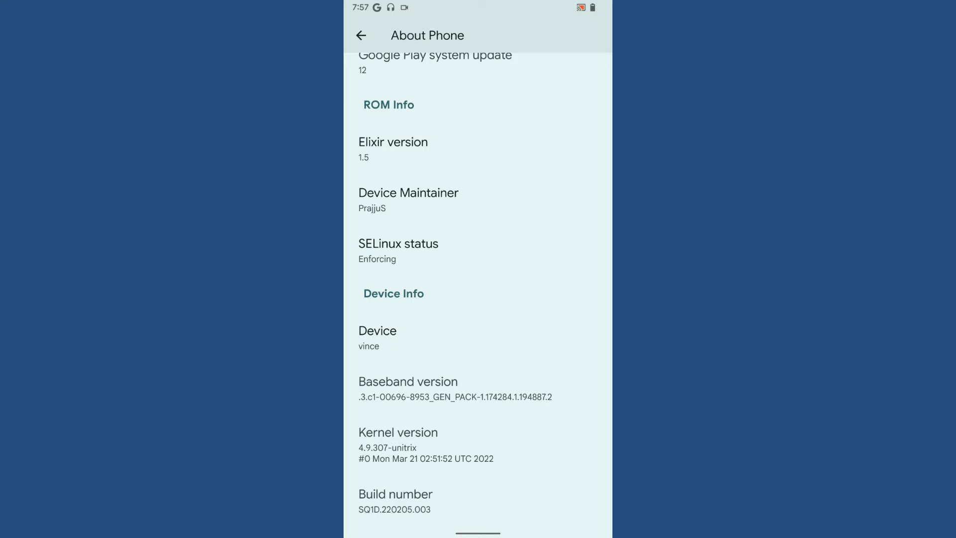
scroll(down, 3)
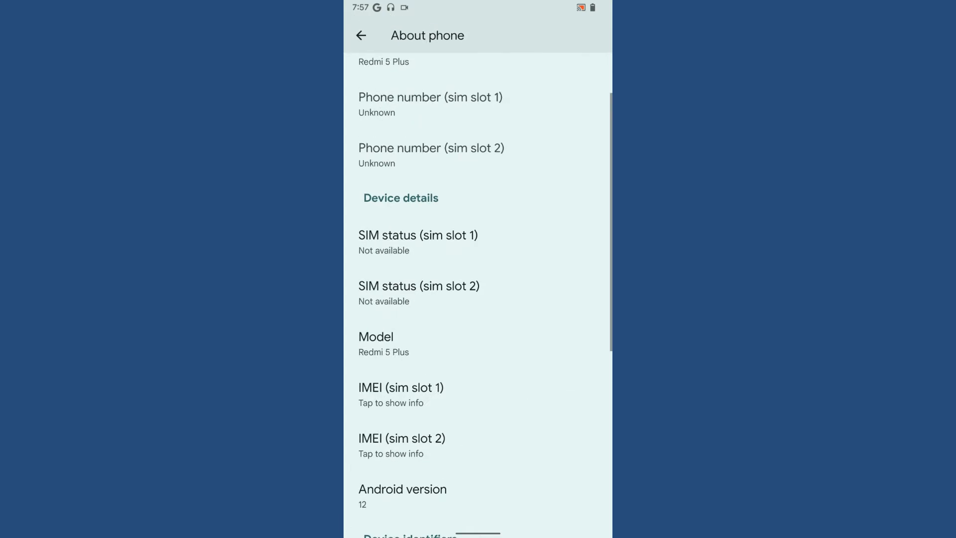
click(361, 35)
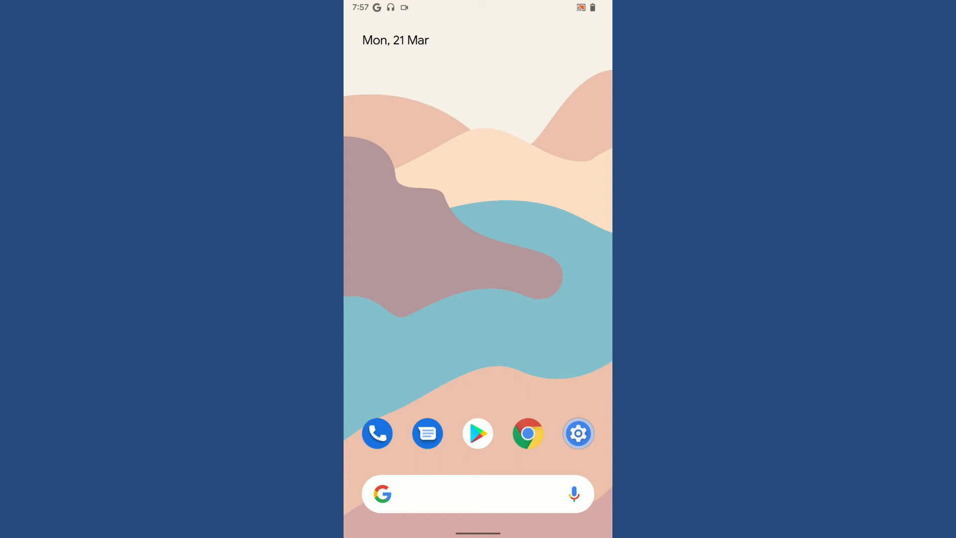
Look over Pixel Launcher's widgets list and Home settings, then bring up the app drawer
scroll(down, 3)
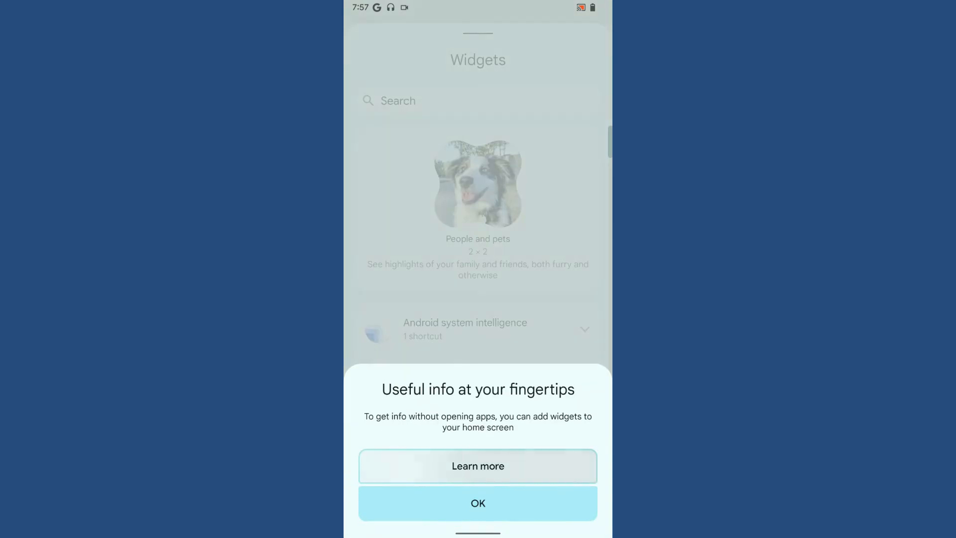
click(477, 504)
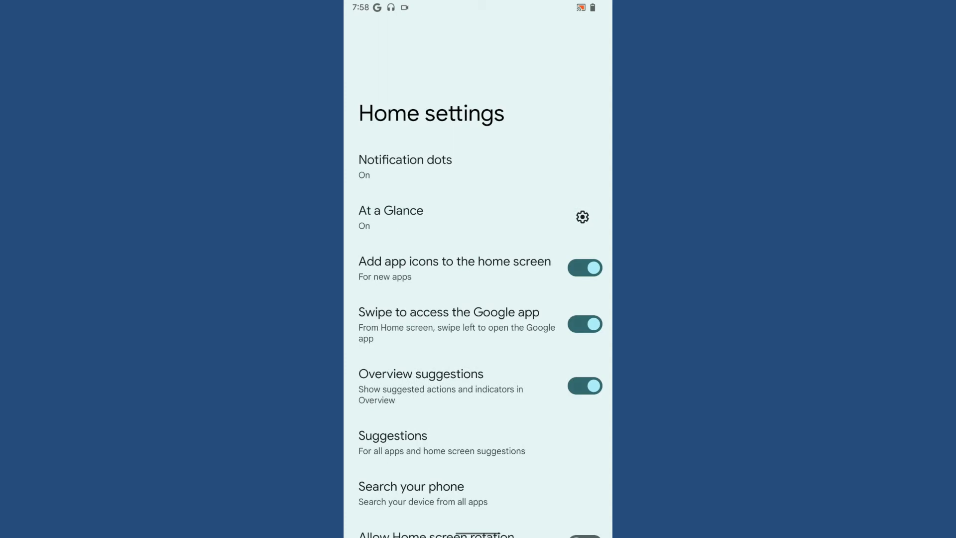
click(585, 267)
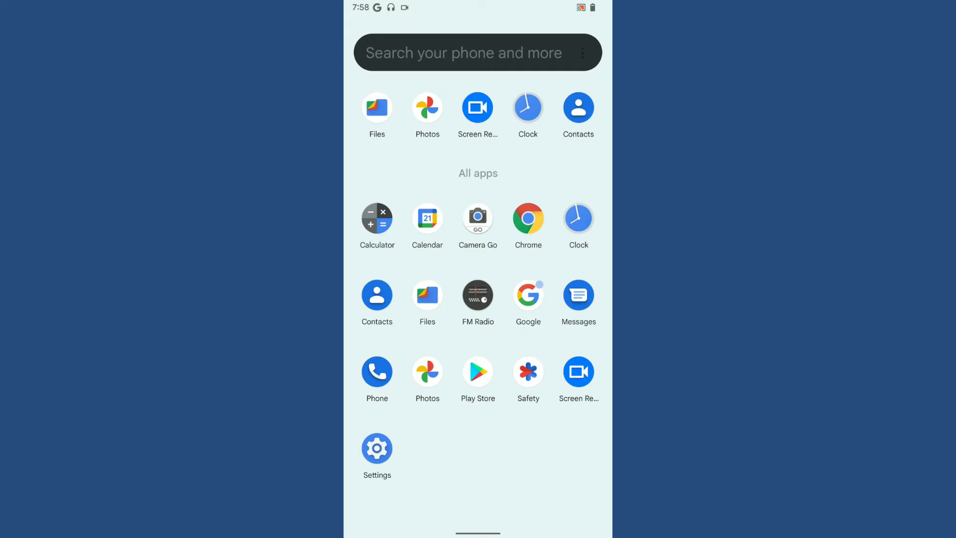
Launch Settings from the app drawer, view Wallpaper & style, and return to the main list
click(377, 449)
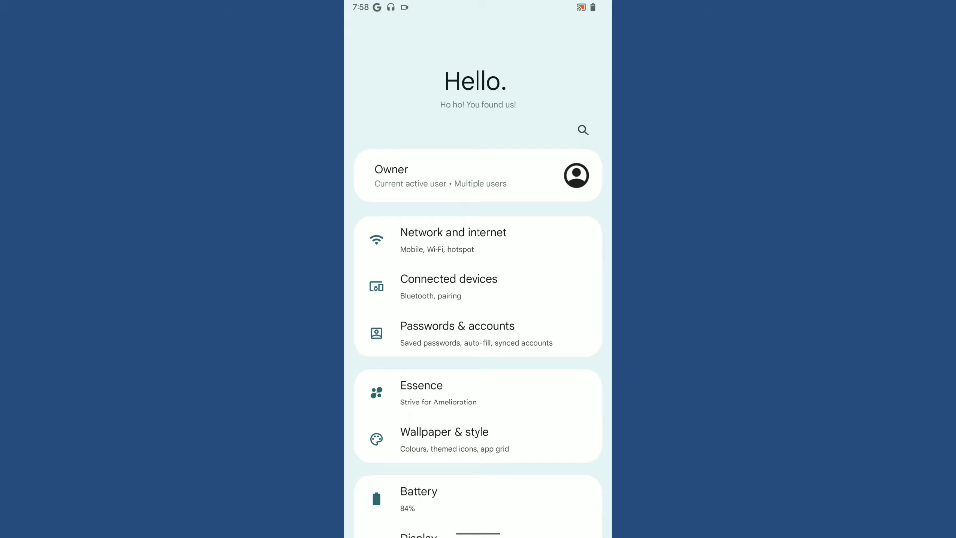
scroll(down, 3)
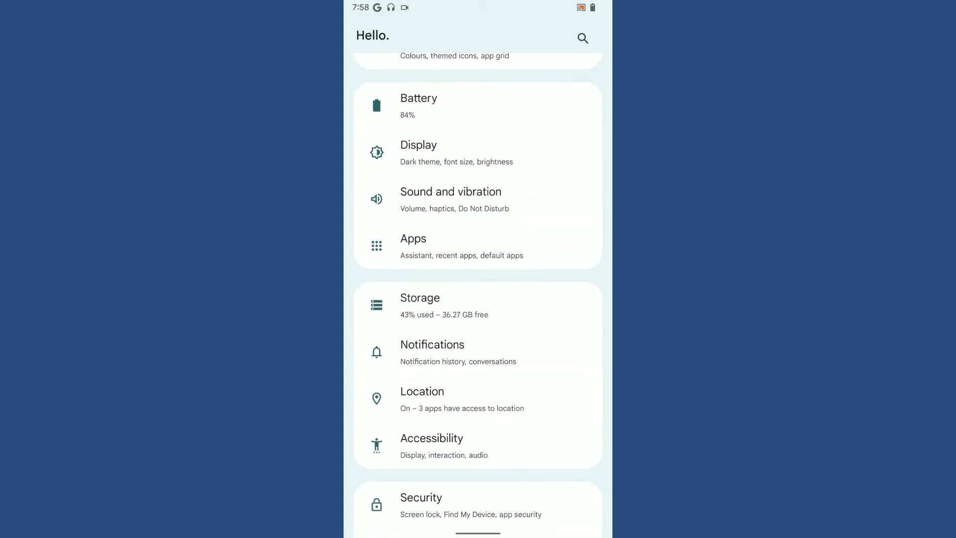
scroll(down, 3)
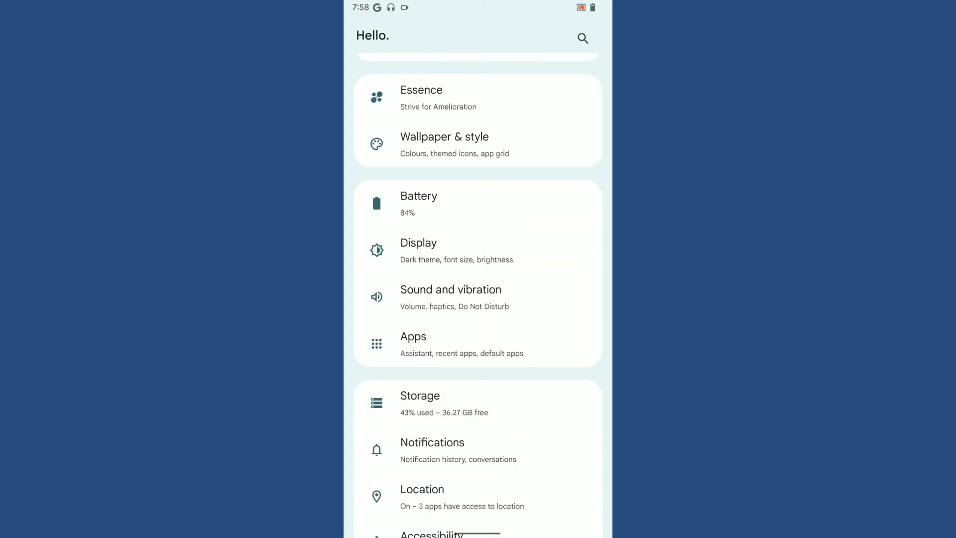
click(444, 144)
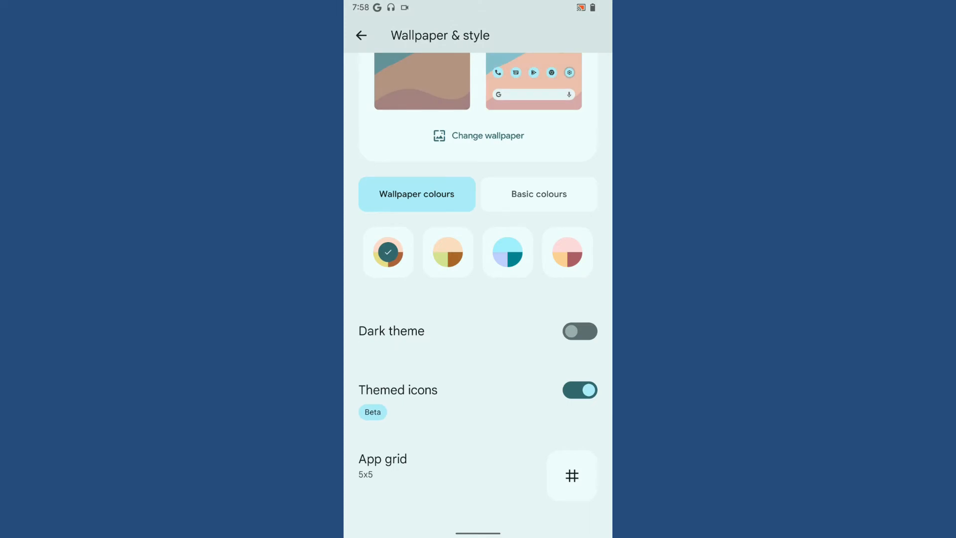
click(360, 36)
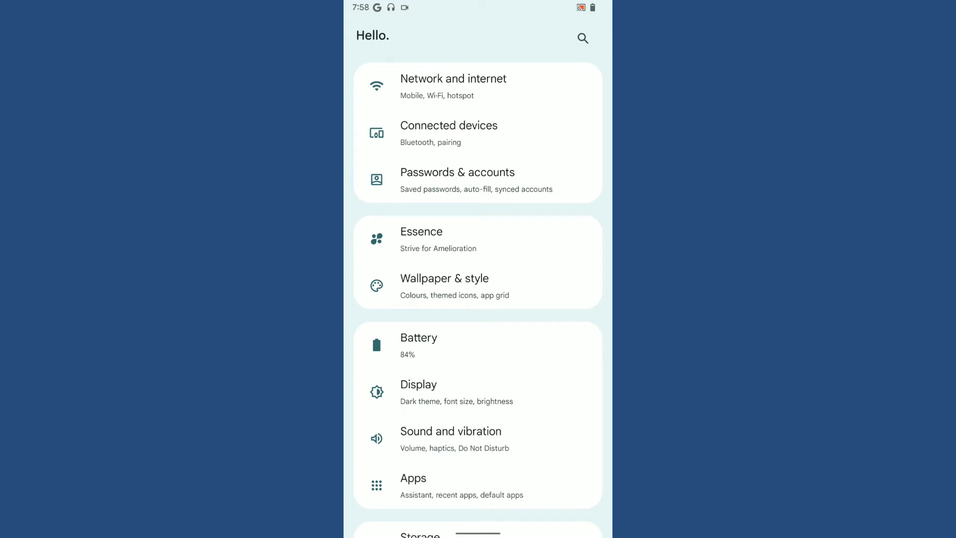
Enter Essence and browse its team, Monet Themes and Statusbar pages
click(422, 238)
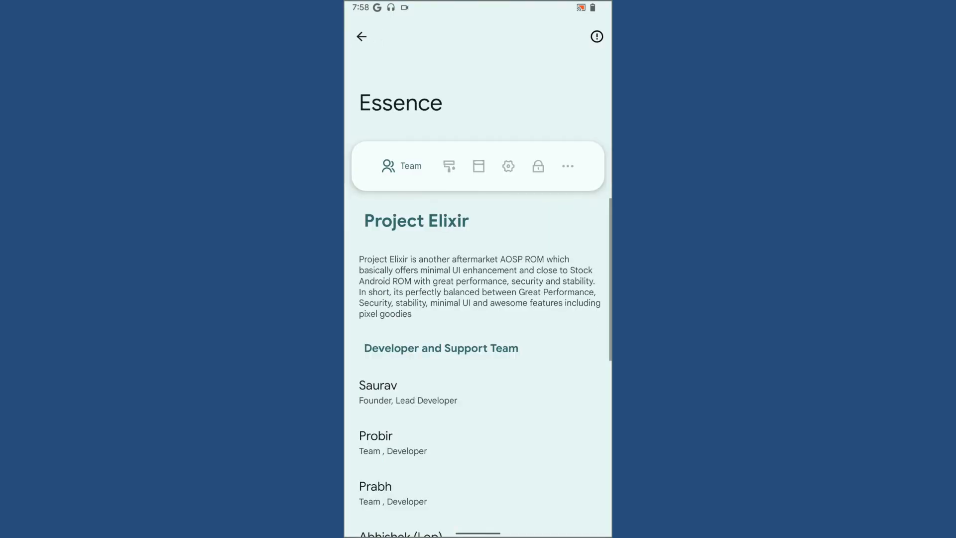
scroll(down, 3)
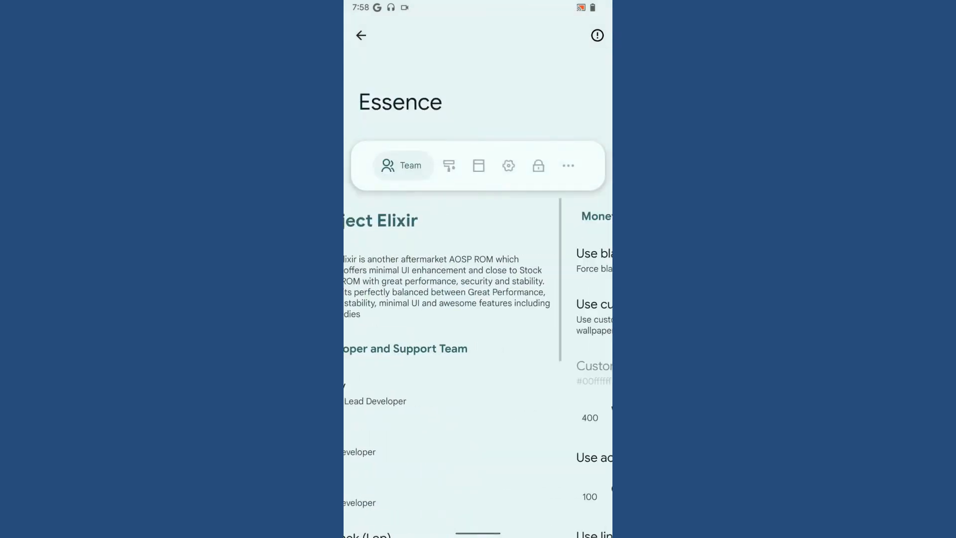
click(433, 165)
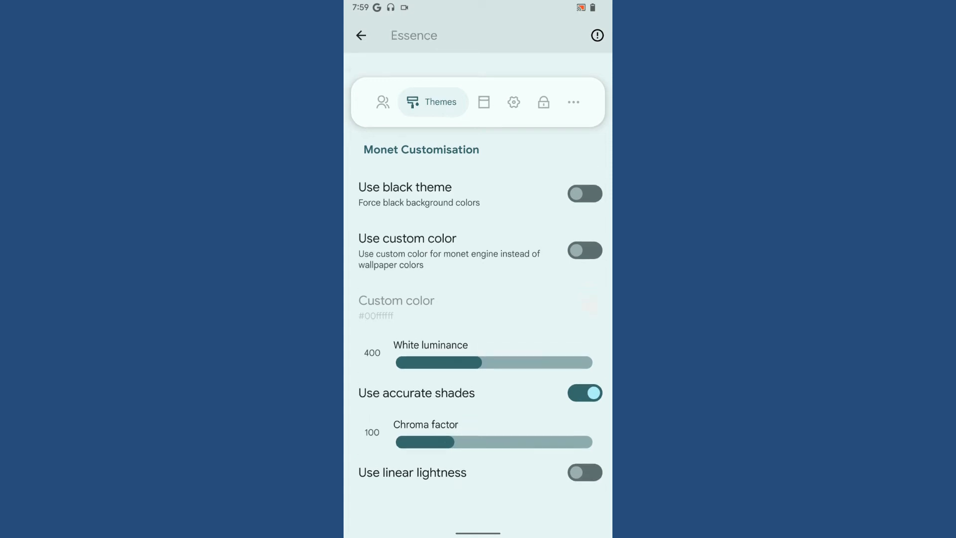
click(485, 102)
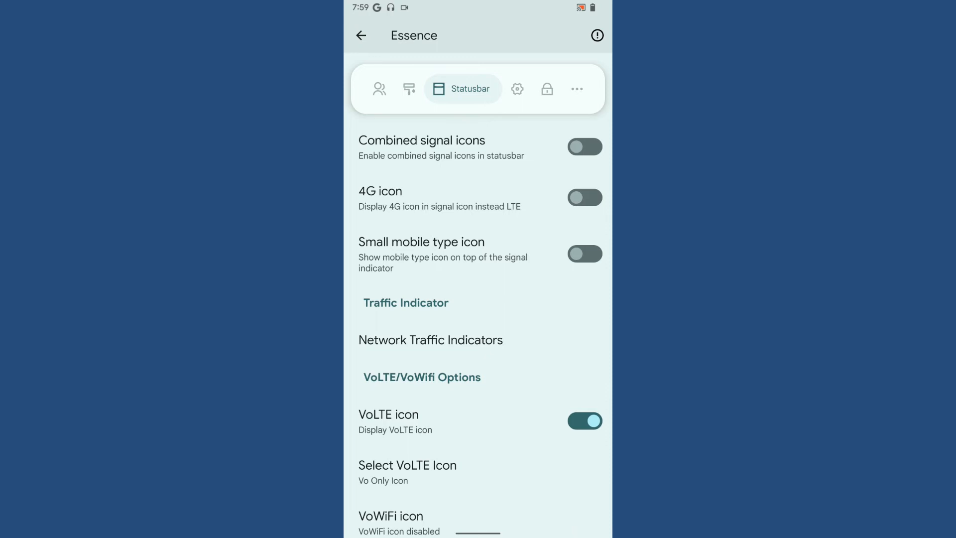
Place the network traffic indicator in the status bar and return to the Statusbar page
scroll(down, 3)
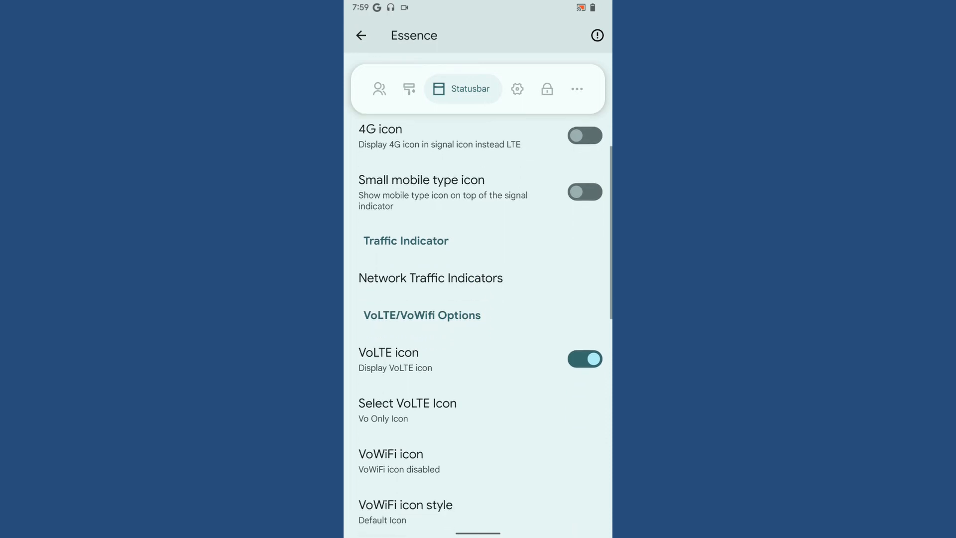
click(430, 278)
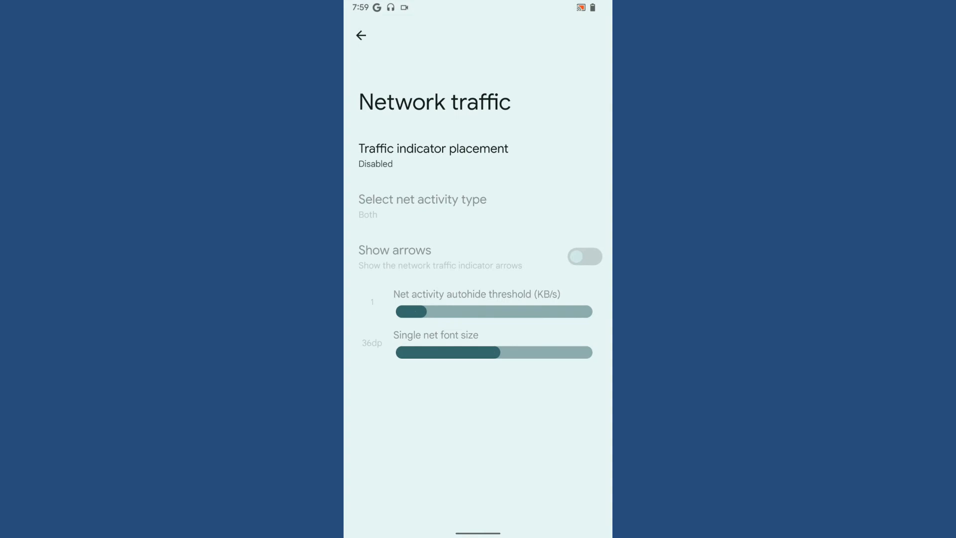
click(433, 155)
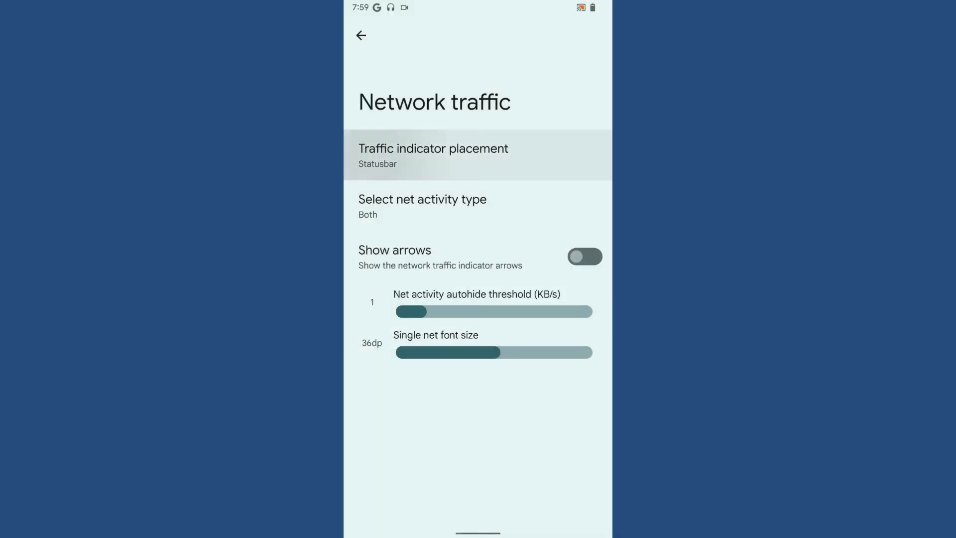
click(422, 207)
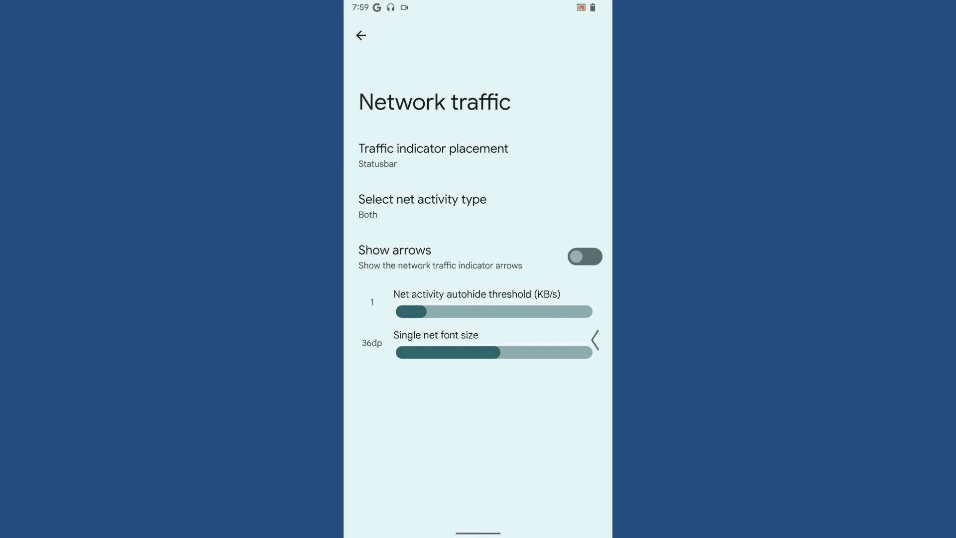
click(360, 36)
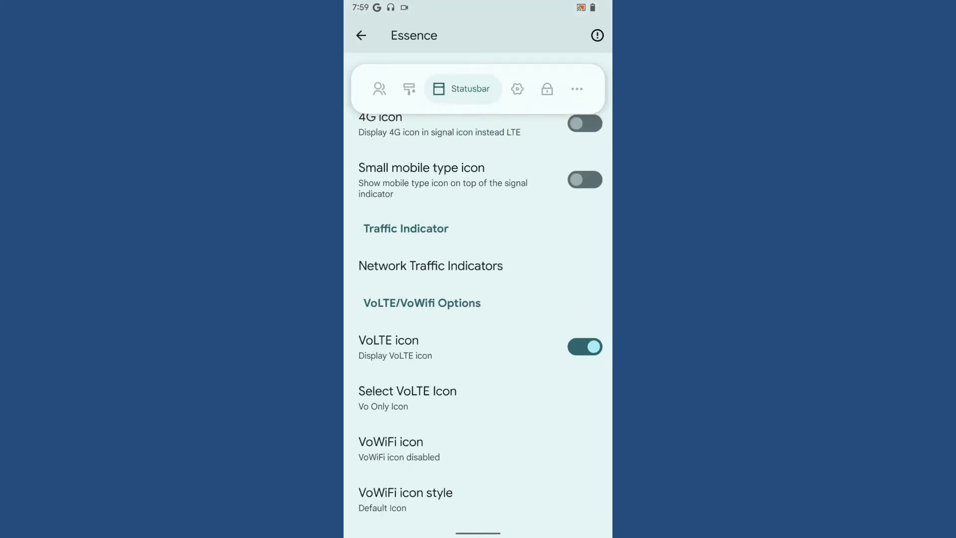
Browse the VoWiFi icon and battery style choices without changing them, then switch to the QS page
click(407, 398)
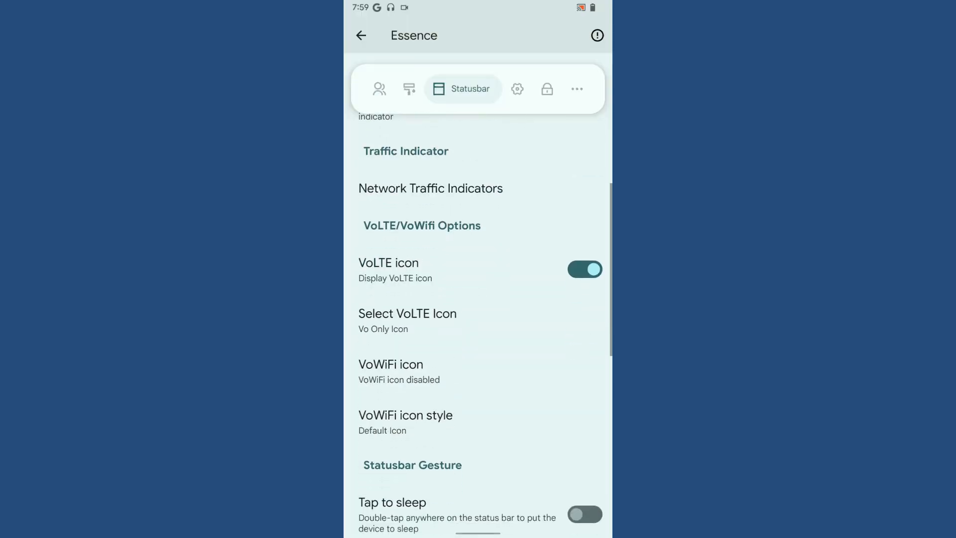
click(405, 415)
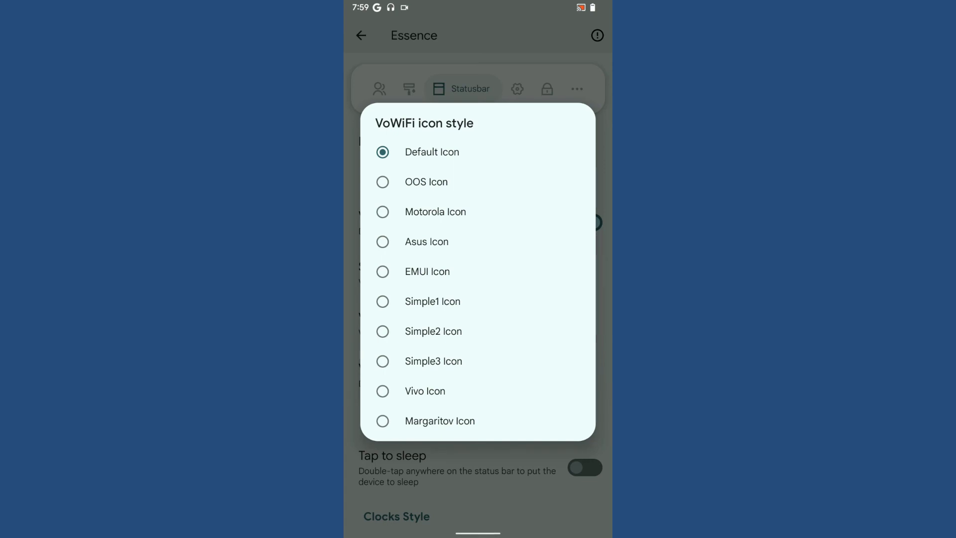
click(432, 152)
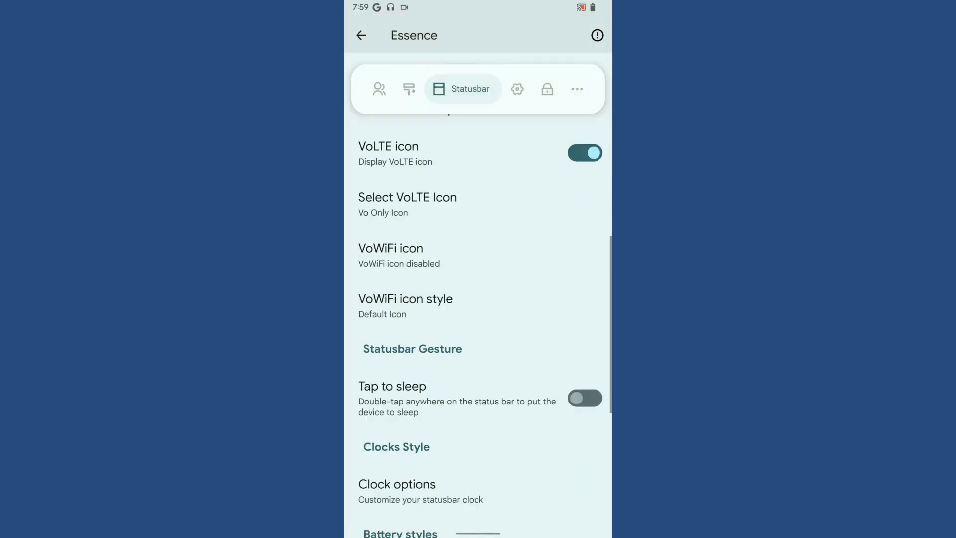
scroll(down, 3)
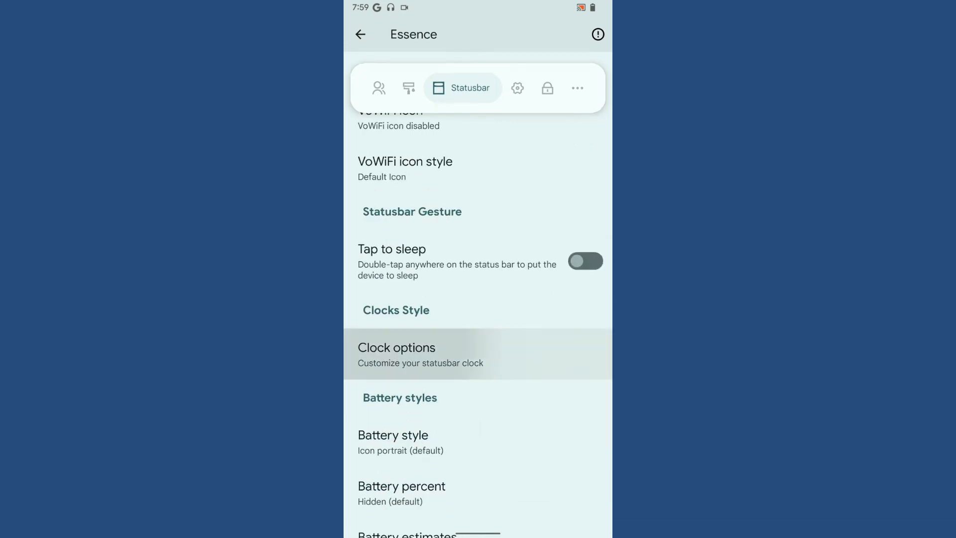
click(393, 436)
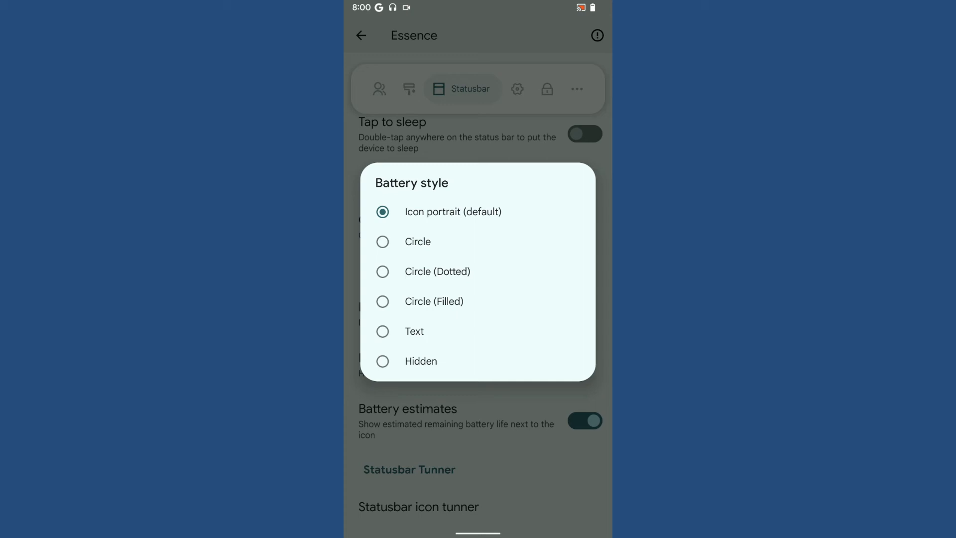
click(452, 211)
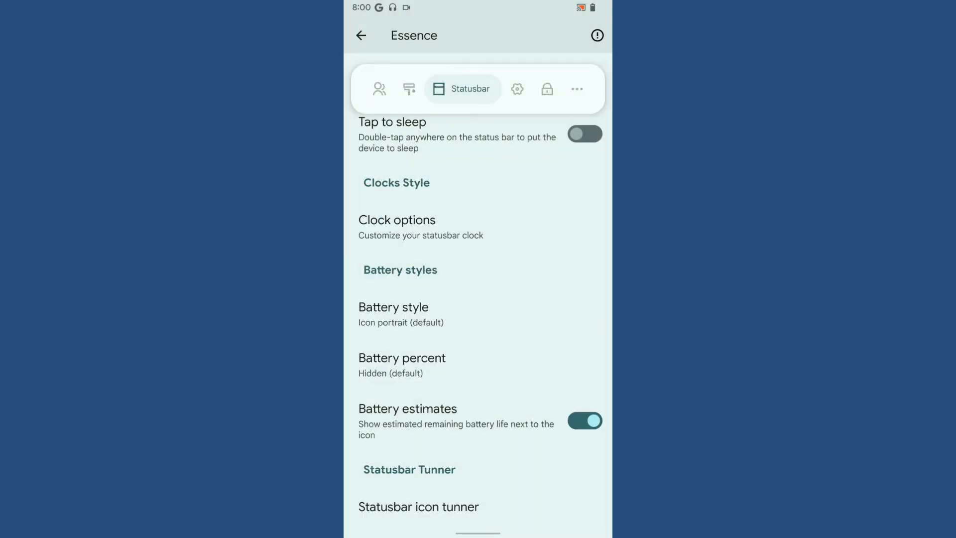
click(419, 507)
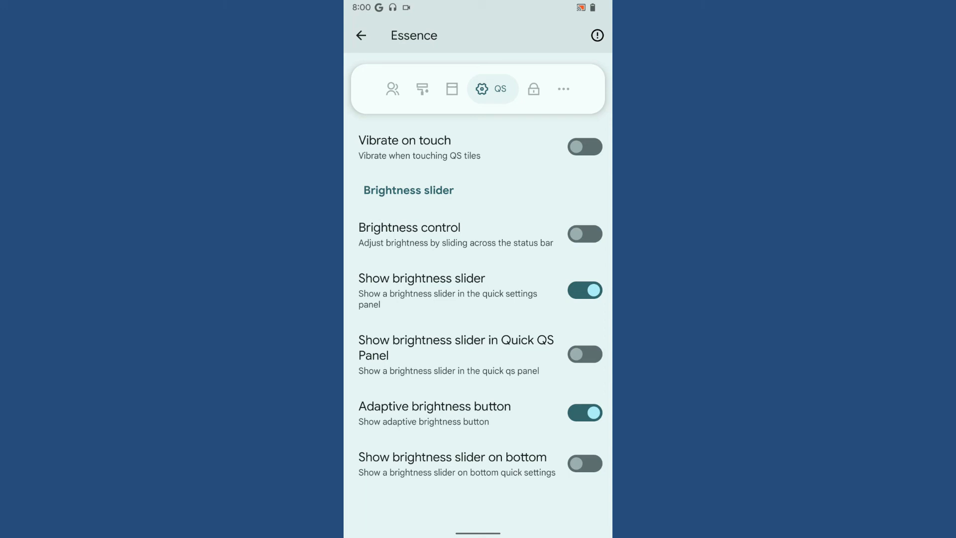
Scroll through the Extra page's power menu, fingerprint and volume button options
click(533, 88)
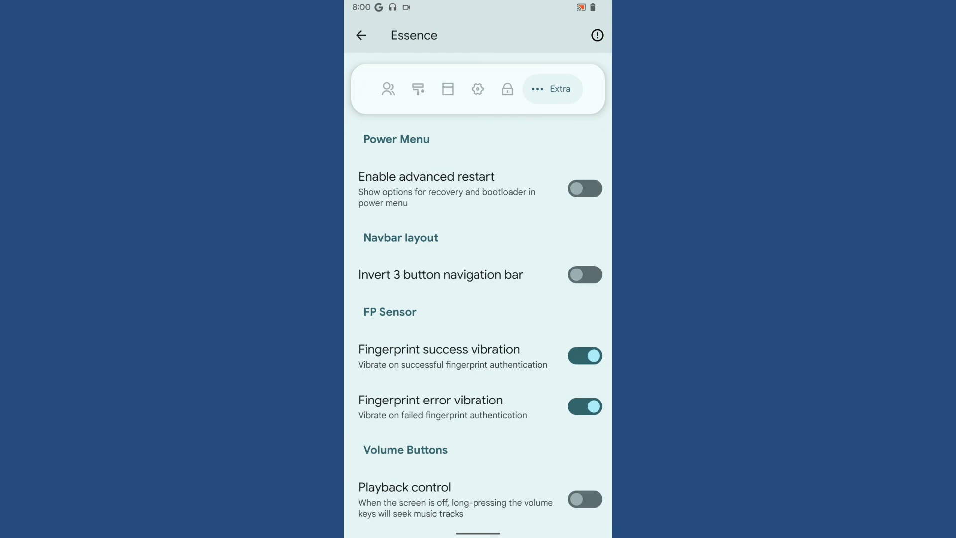
scroll(down, 3)
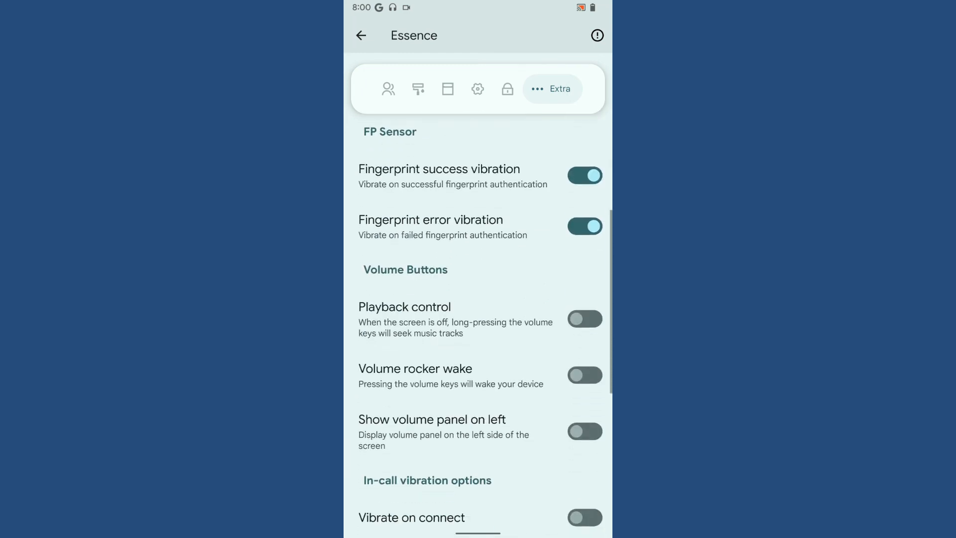
scroll(down, 3)
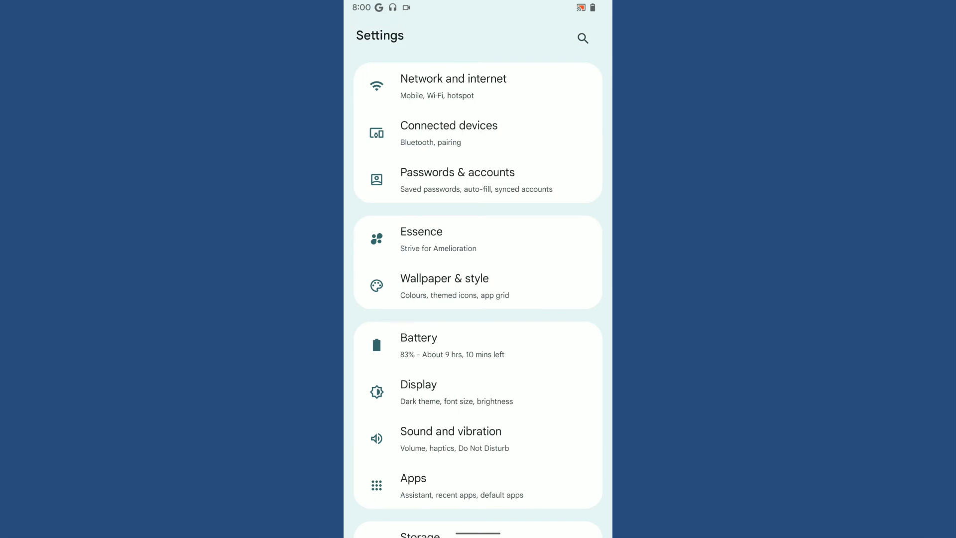
click(419, 345)
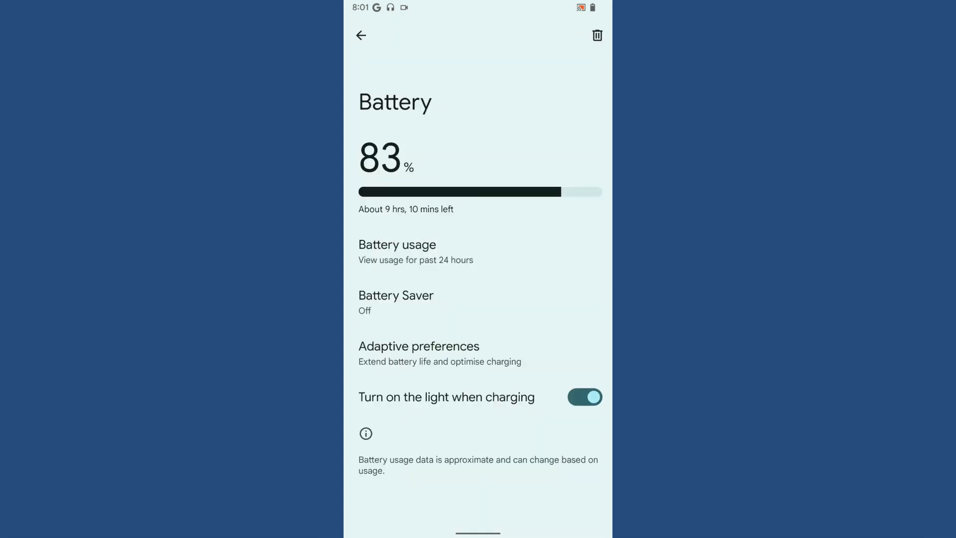
click(360, 36)
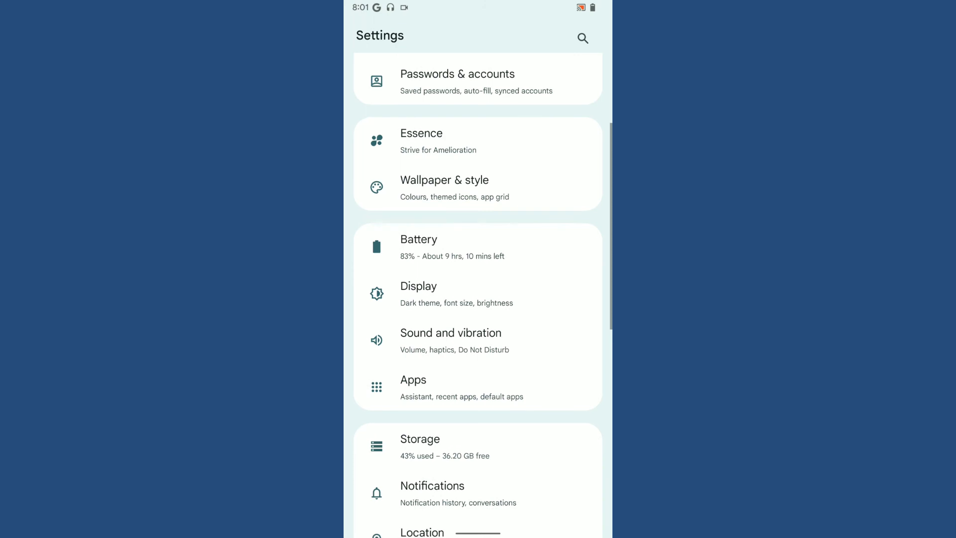
scroll(down, 3)
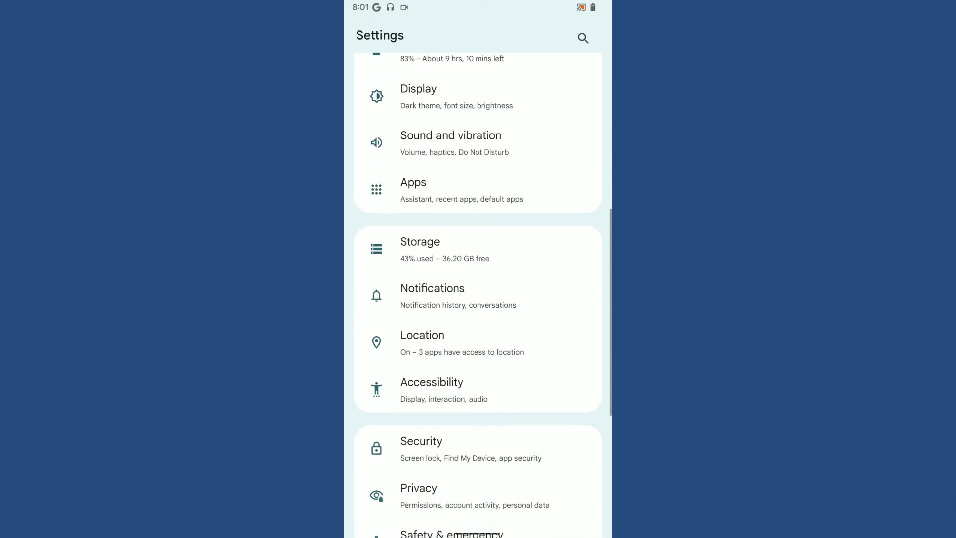
click(421, 449)
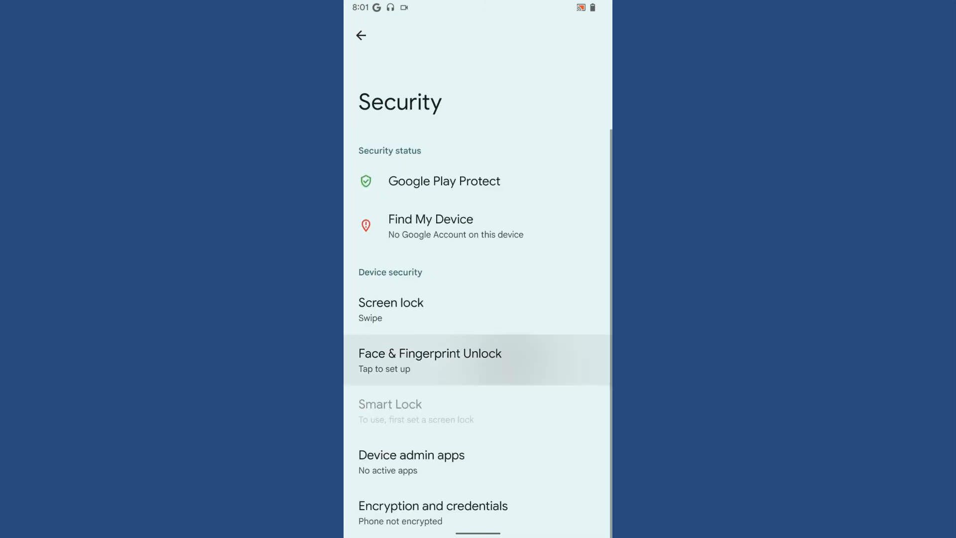
click(430, 360)
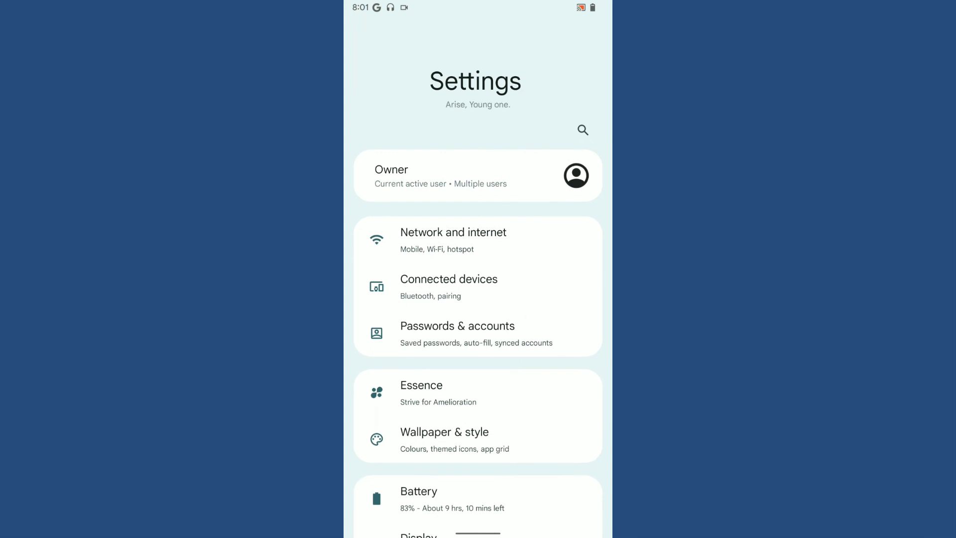
key(Home)
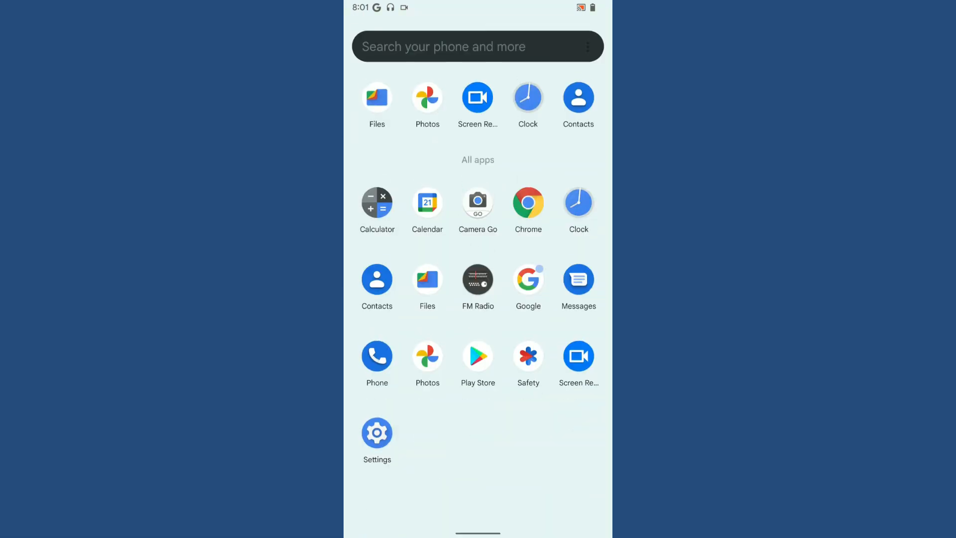
click(376, 432)
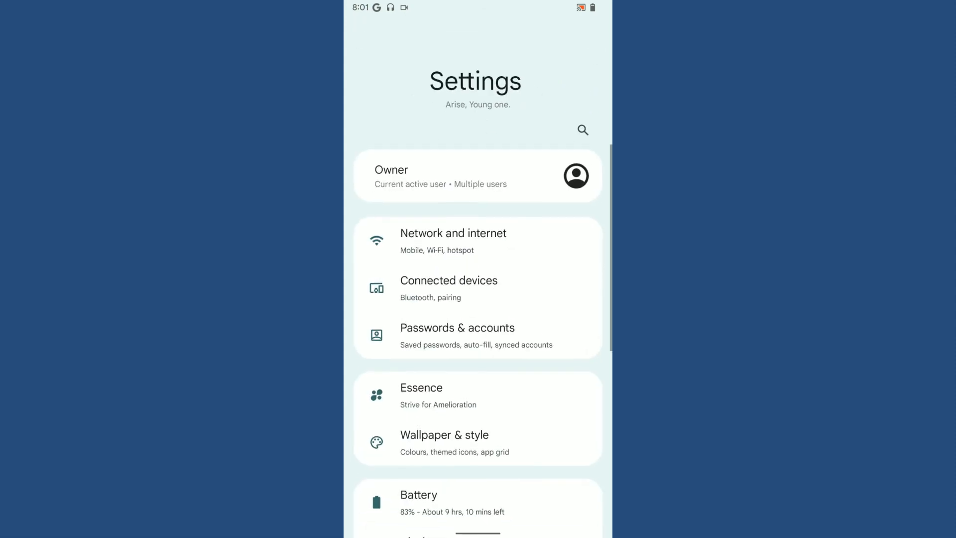
scroll(down, 3)
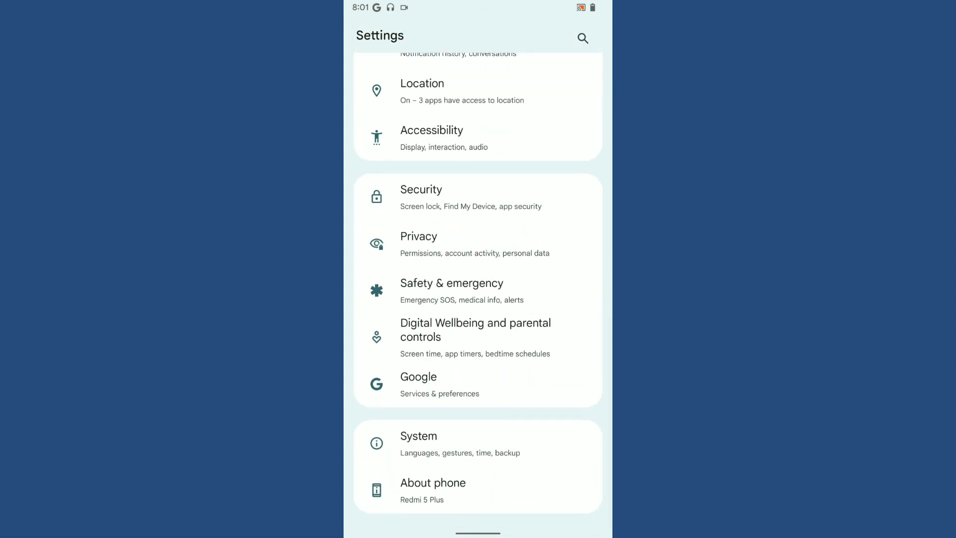